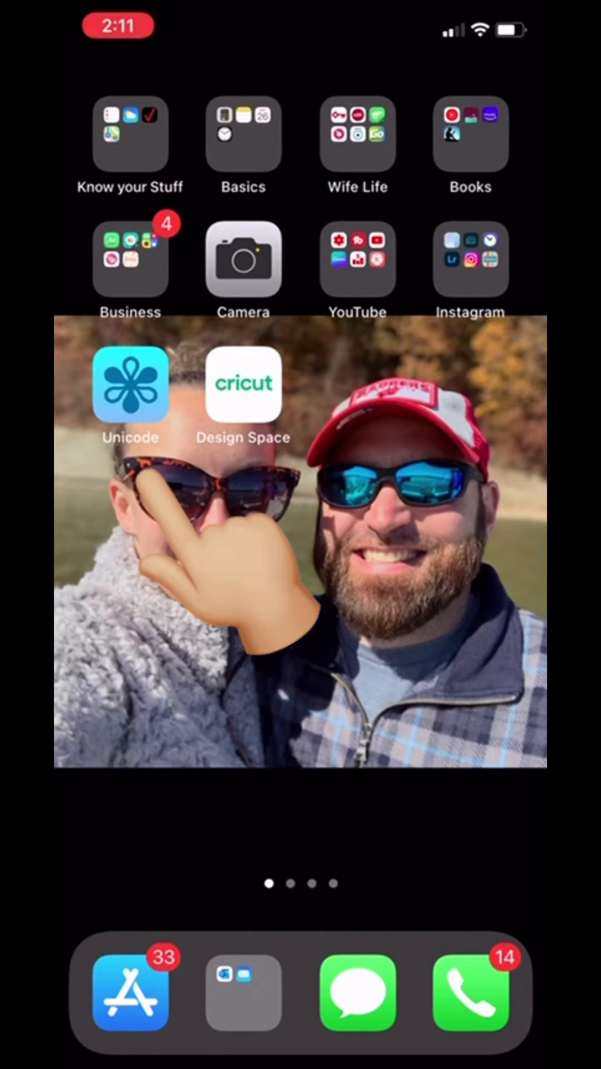
# - Launch the Unicode Character Viewer app from the home screen
pyautogui.click(130, 385)
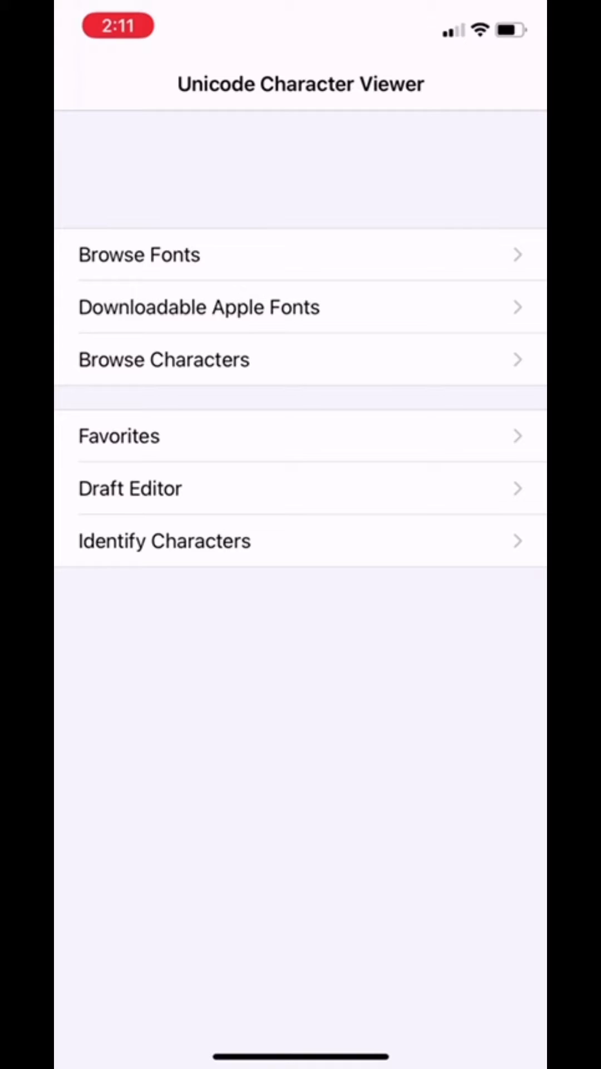
# - Browse the installed josephsophia font and show details of its swash j with heart
pyautogui.click(139, 253)
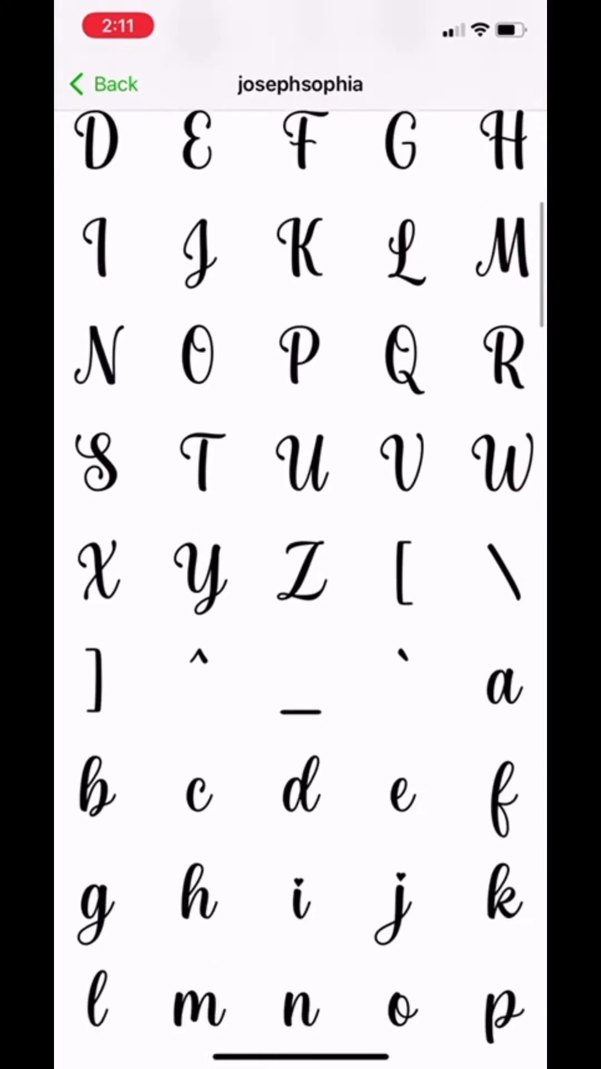
pyautogui.scroll(-3)
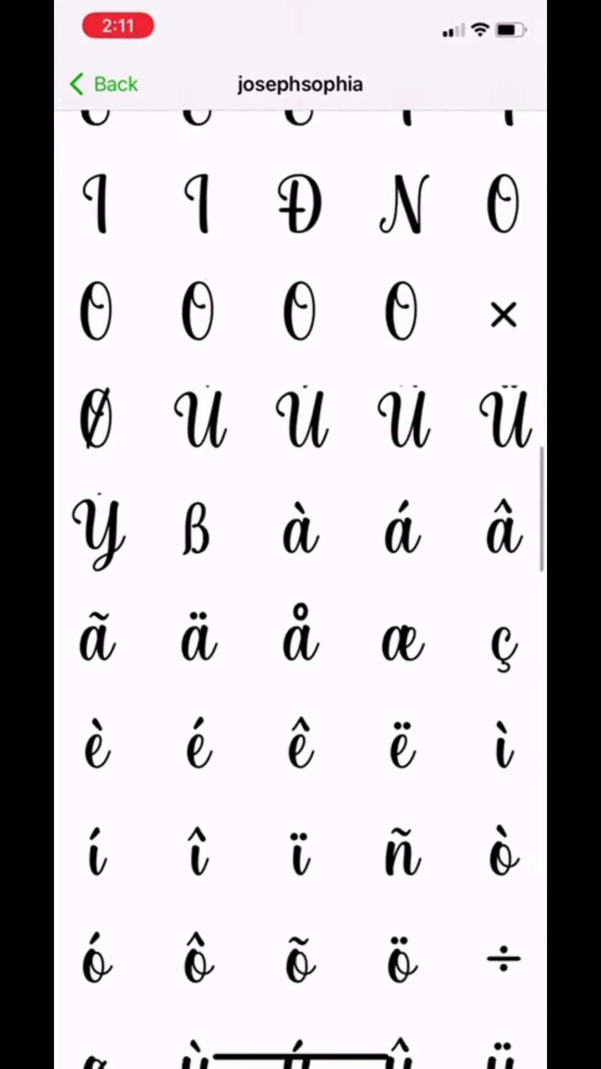
pyautogui.scroll(-3)
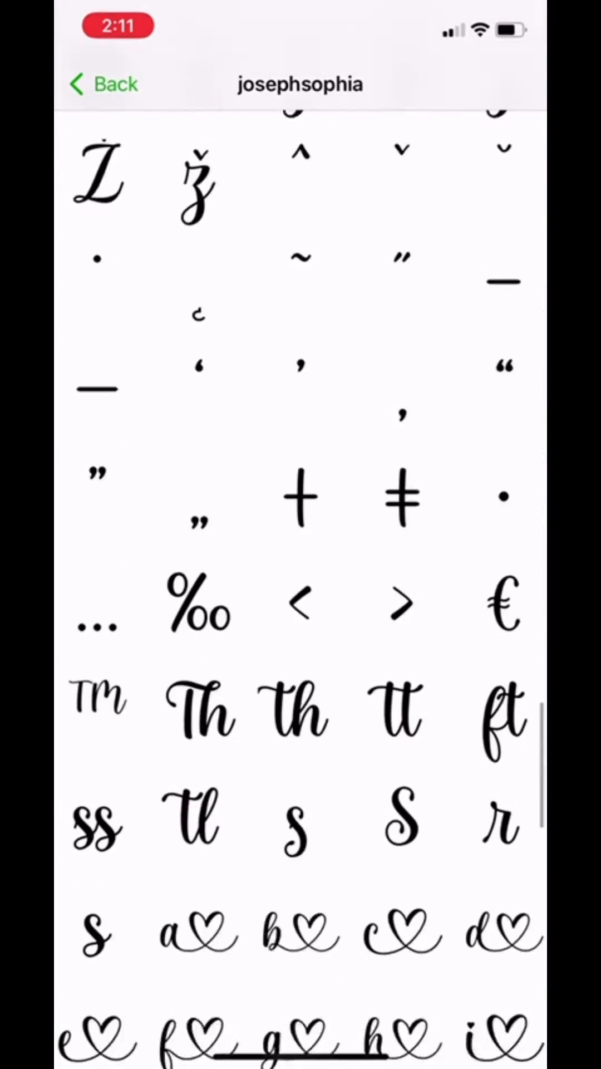
pyautogui.scroll(-3)
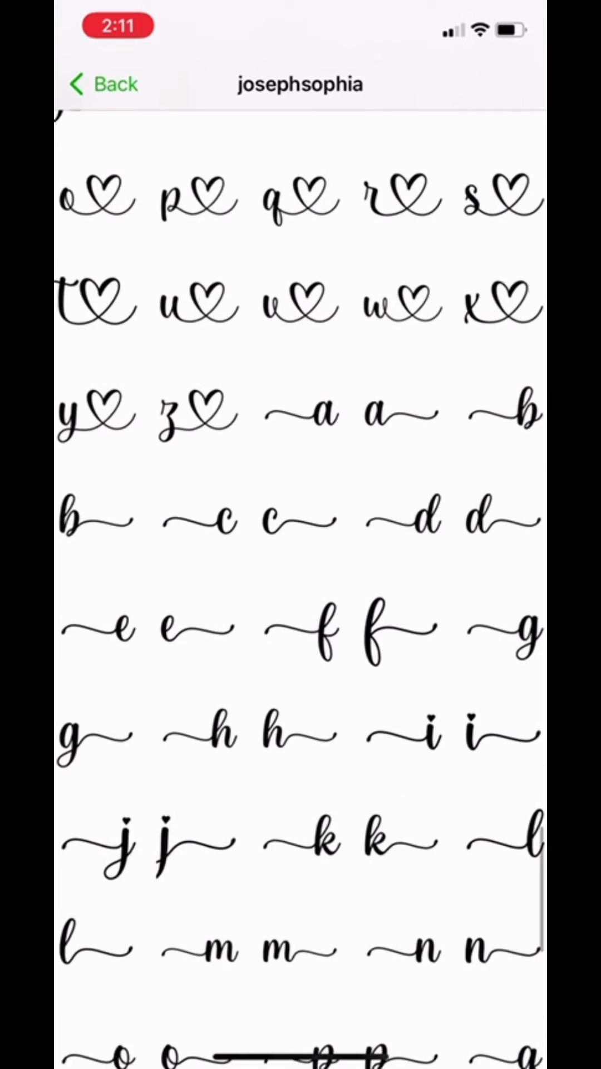
pyautogui.scroll(-3)
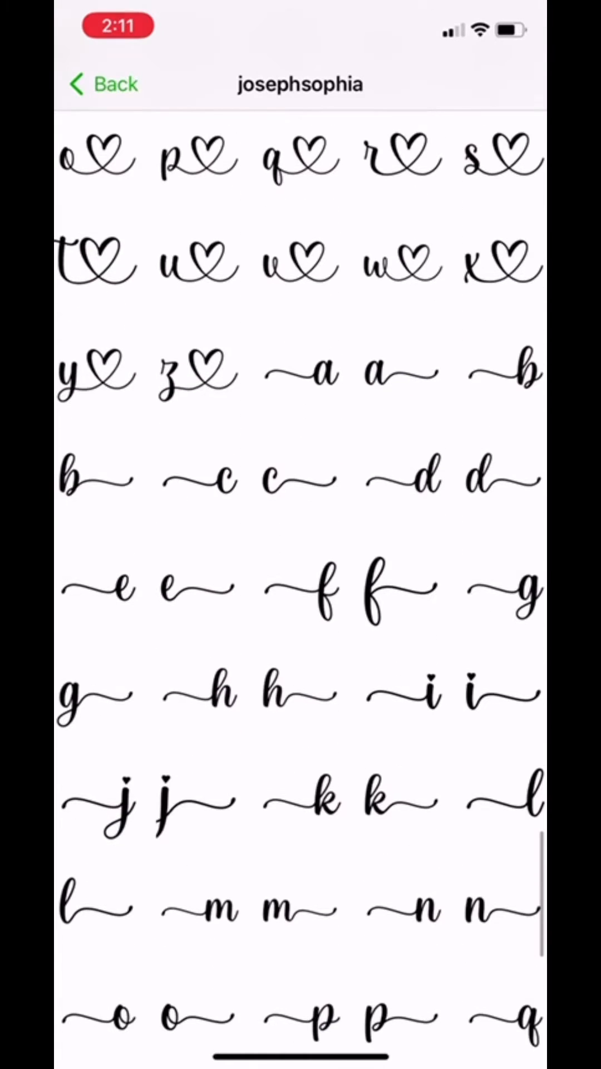
pyautogui.click(122, 803)
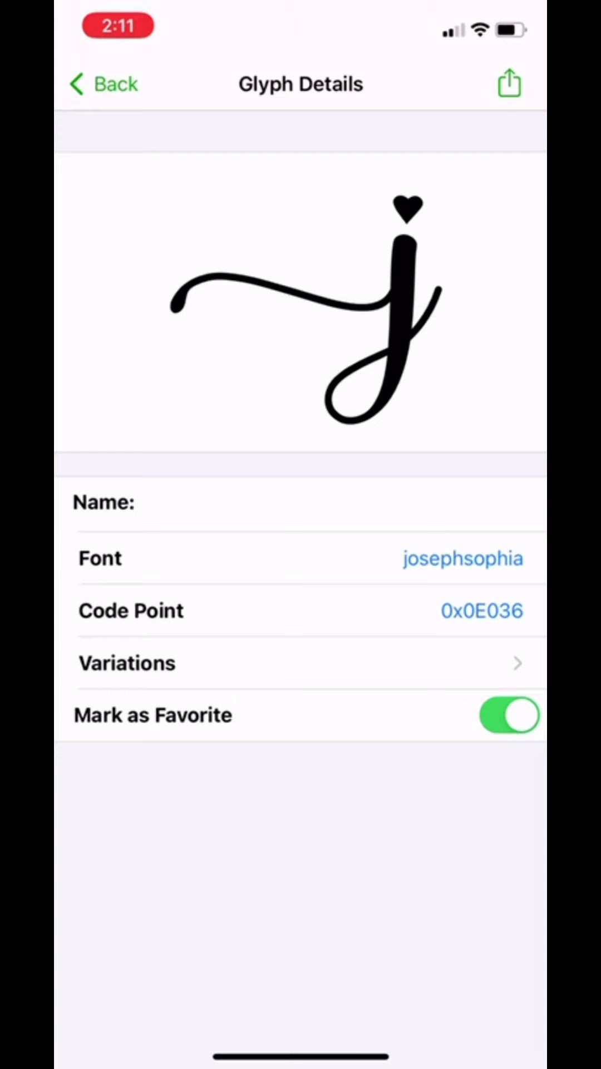
# - Copy the heart-topped swash j glyph to the clipboard via the share options
pyautogui.click(509, 83)
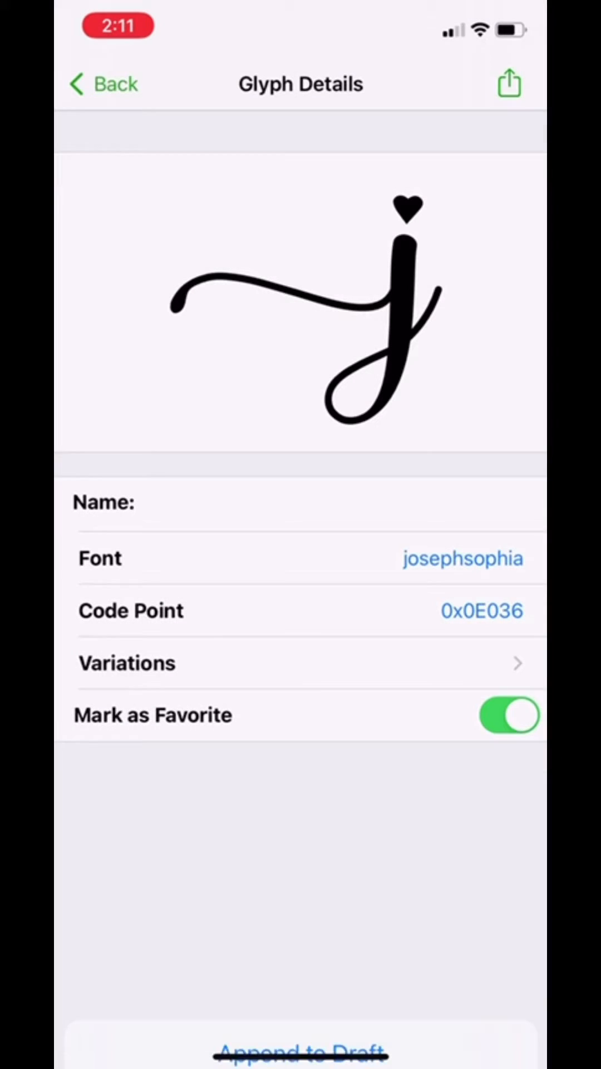
pyautogui.click(509, 83)
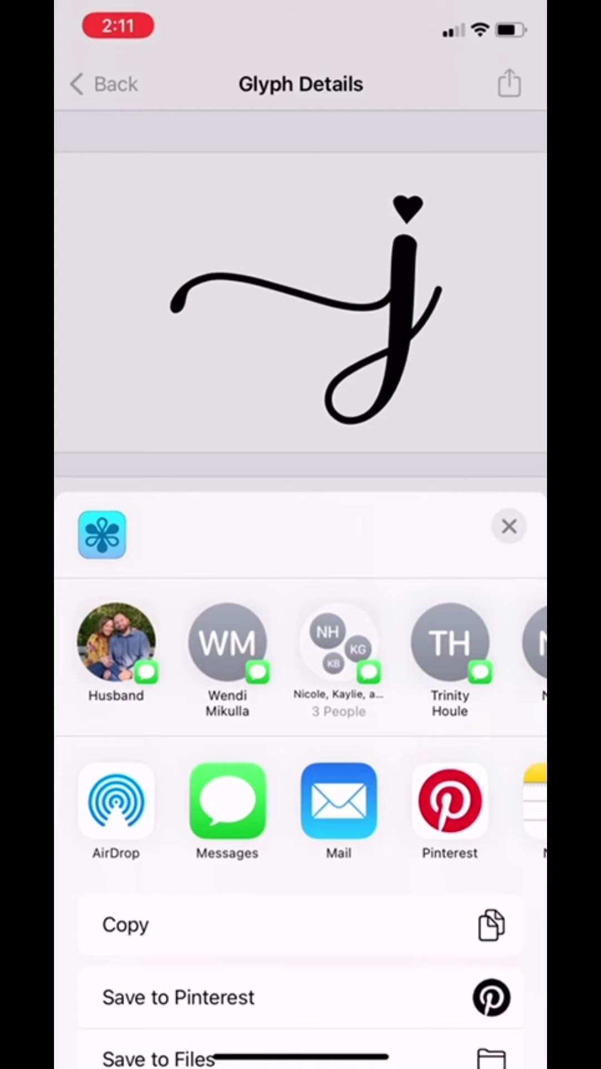
pyautogui.click(509, 526)
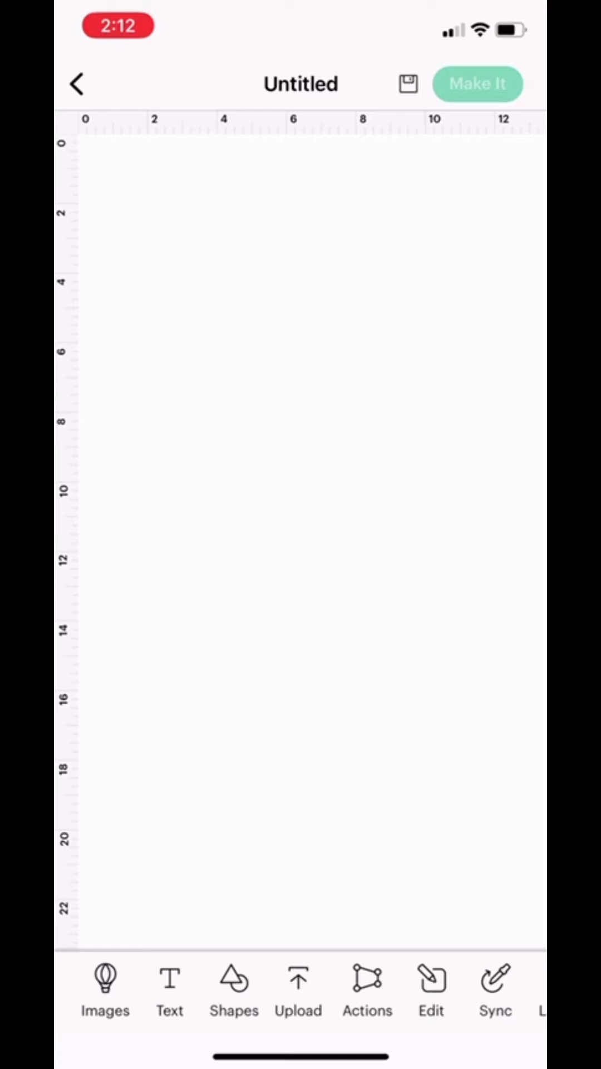
# - Add a text box to the canvas using a script font from the device's system fonts
pyautogui.click(169, 989)
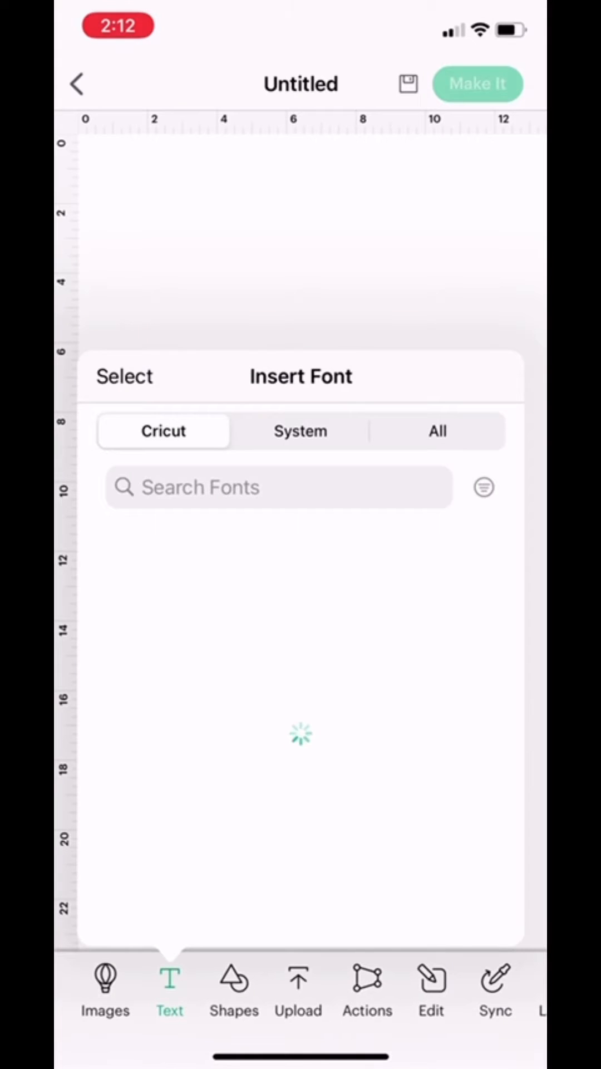
pyautogui.click(300, 429)
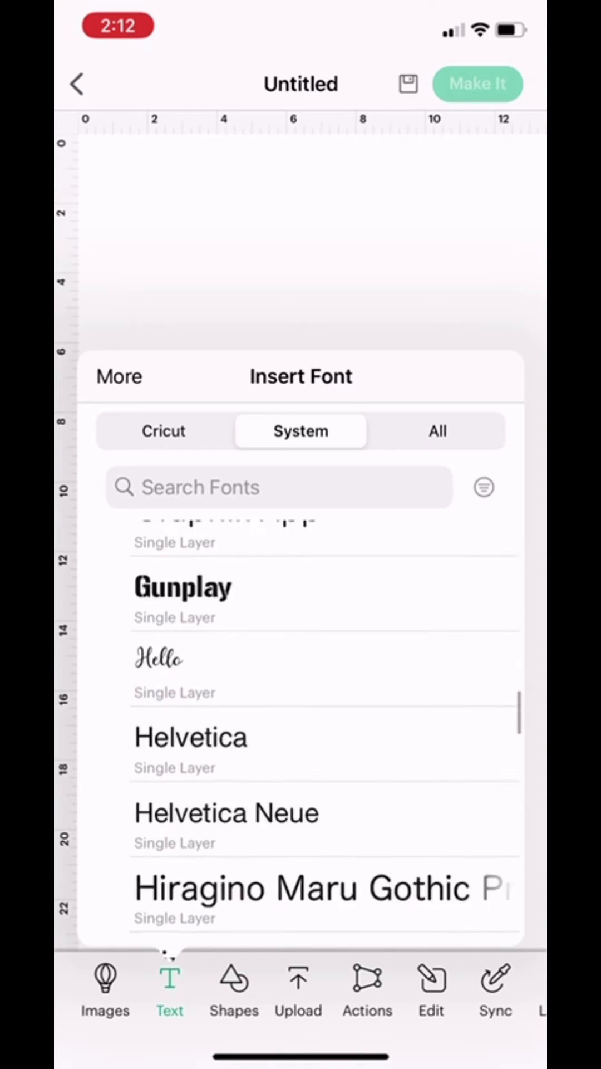
pyautogui.scroll(-3)
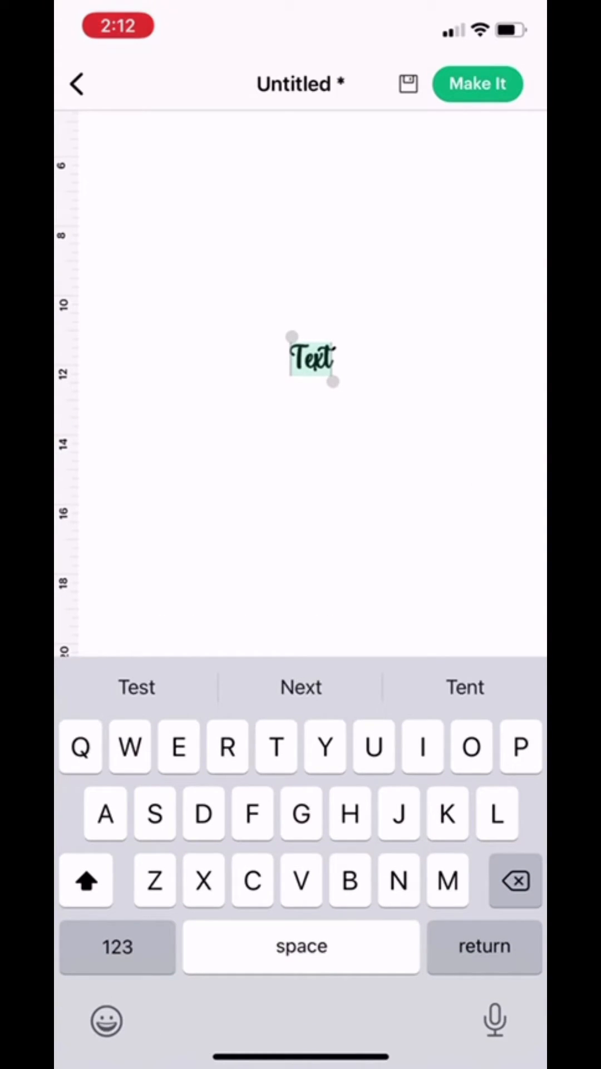
# - Paste the copied j glyph into the text box and return to the Unicode app
pyautogui.click(312, 359)
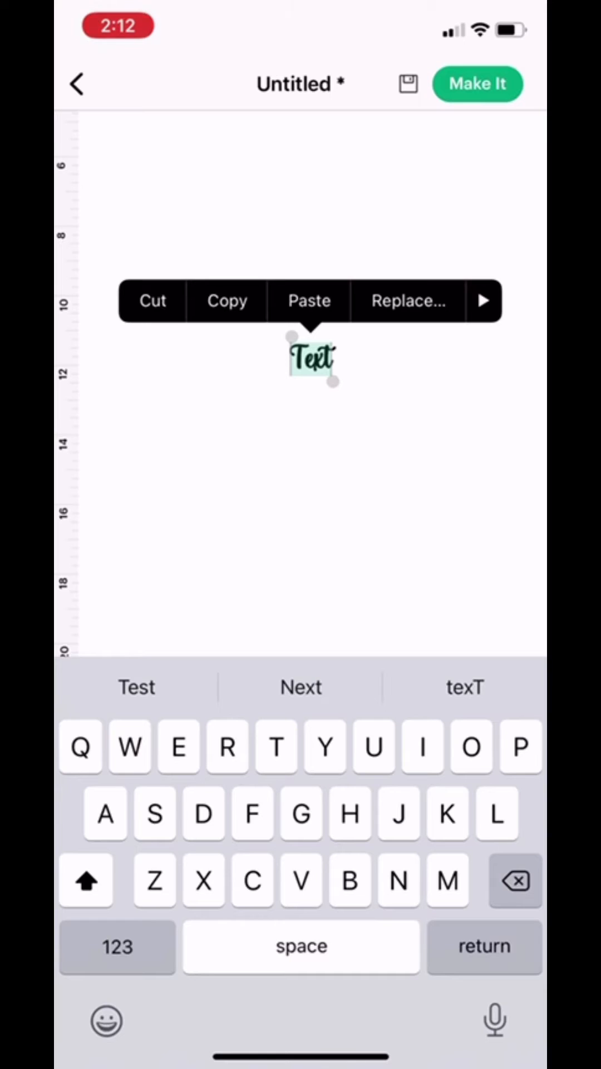
pyautogui.click(309, 301)
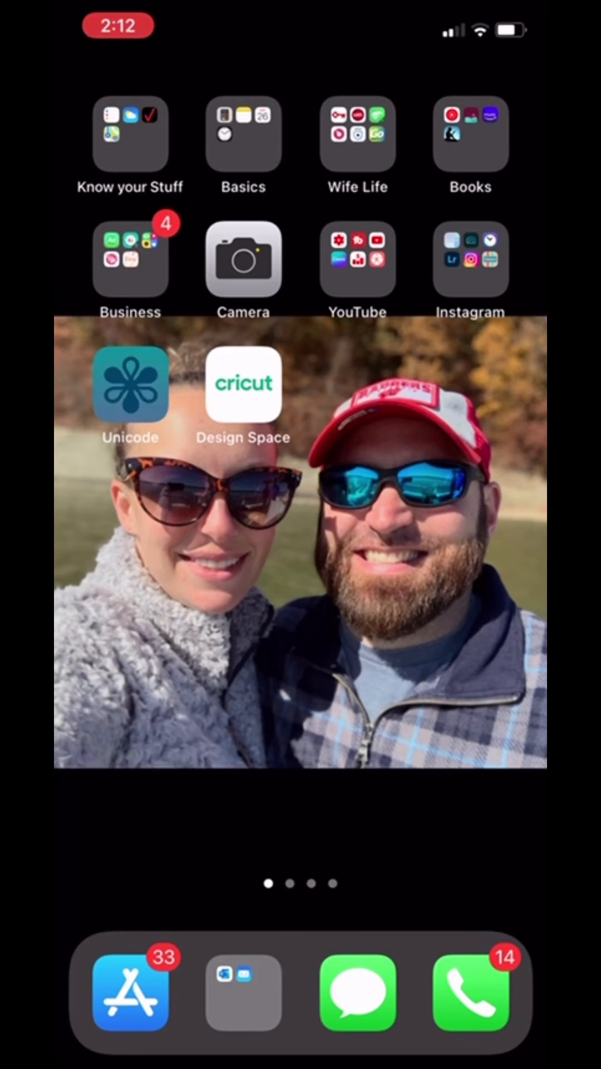
pyautogui.click(243, 385)
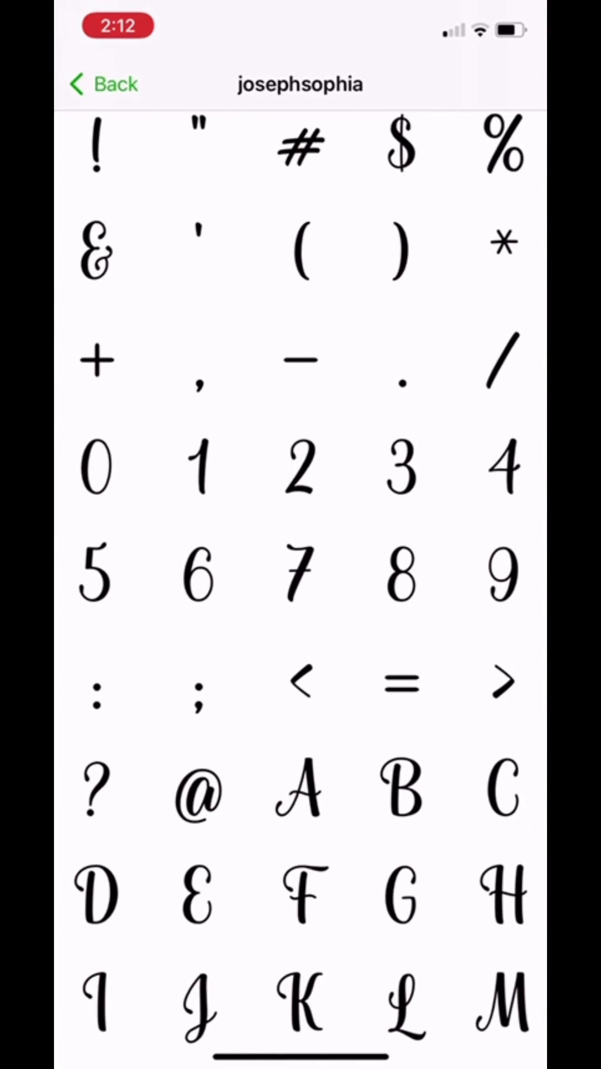
# - Show details of the josephsophia b-with-heart glyph, code point 0x0E00B
pyautogui.scroll(-3)
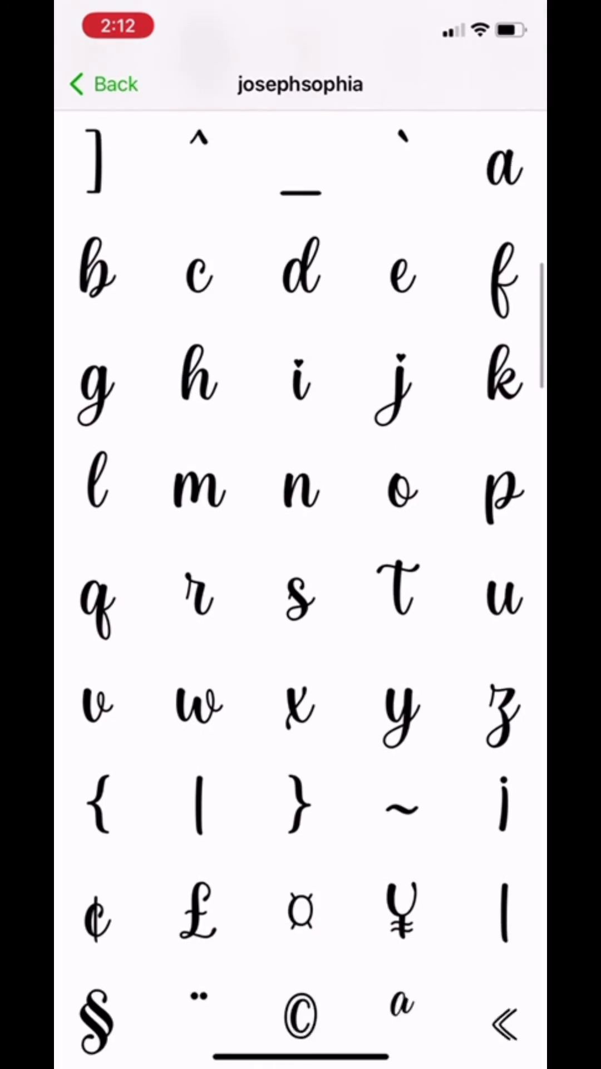
pyautogui.scroll(-3)
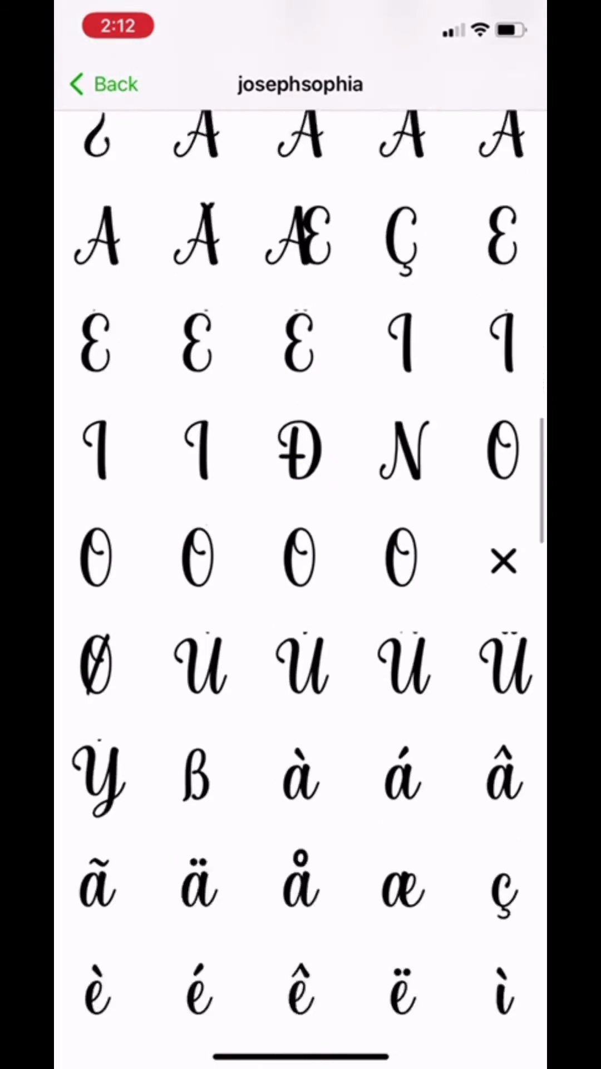
pyautogui.scroll(-3)
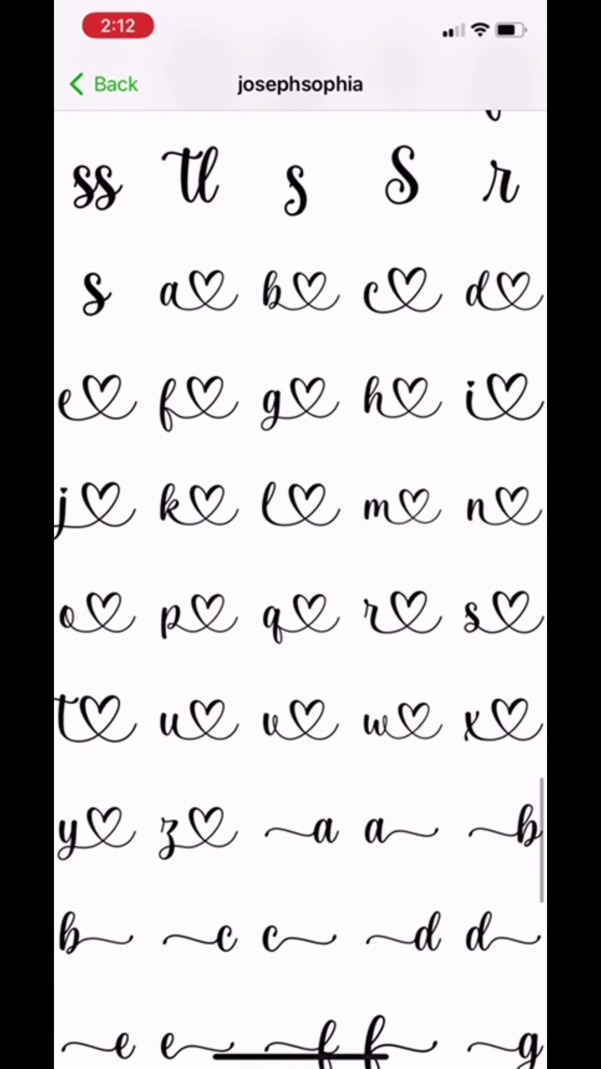
pyautogui.click(293, 296)
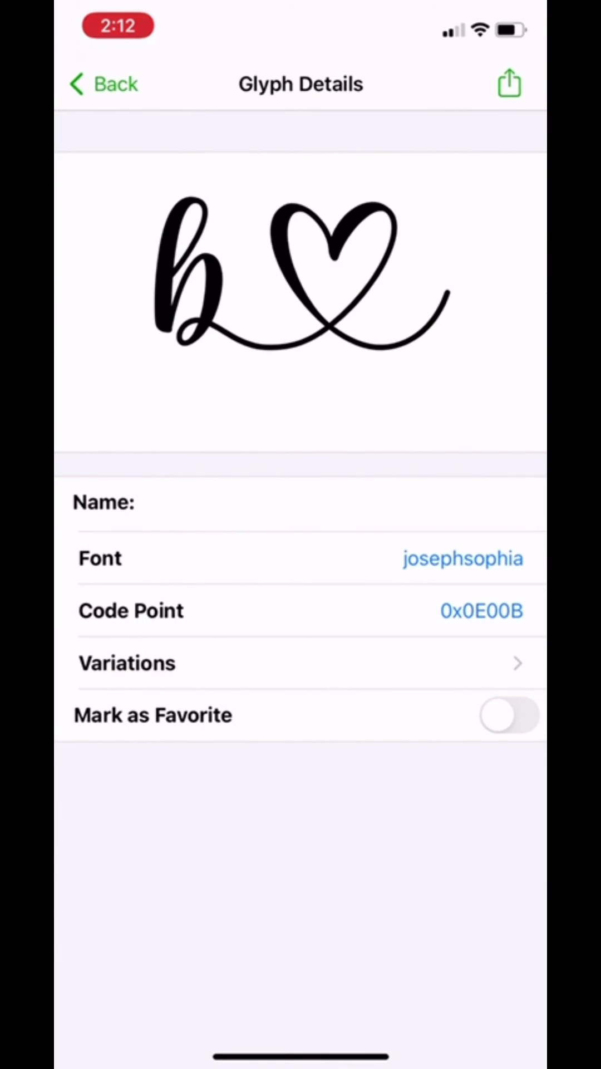